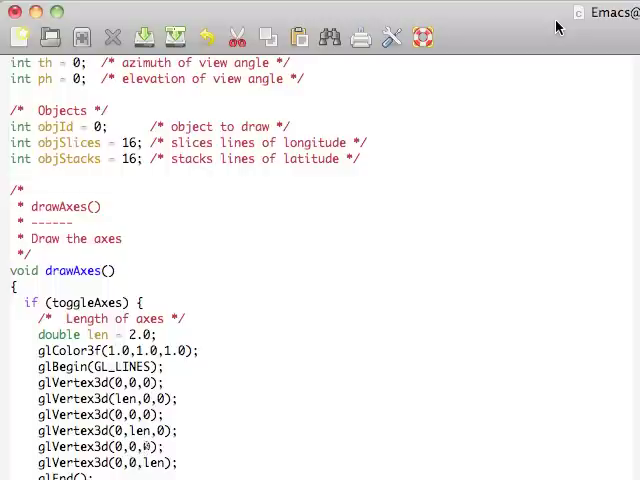
Scroll down to display() and uncomment the drawShape() call.
scroll("down", 3)
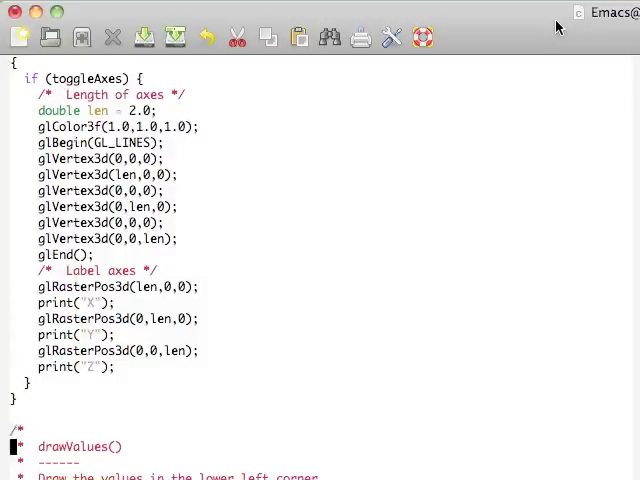
scroll("down", 3)
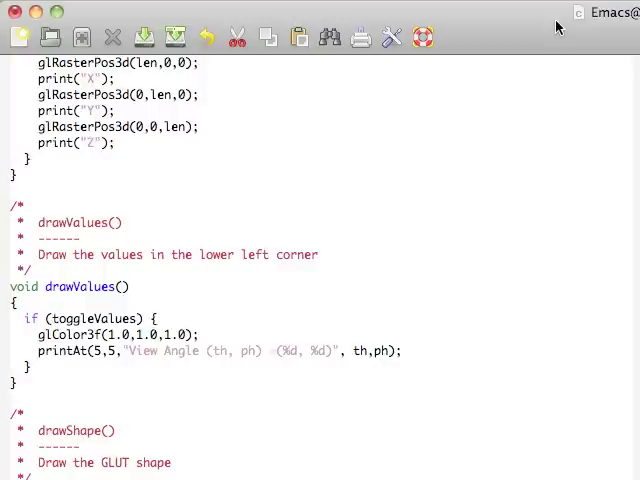
left_click(110, 351)
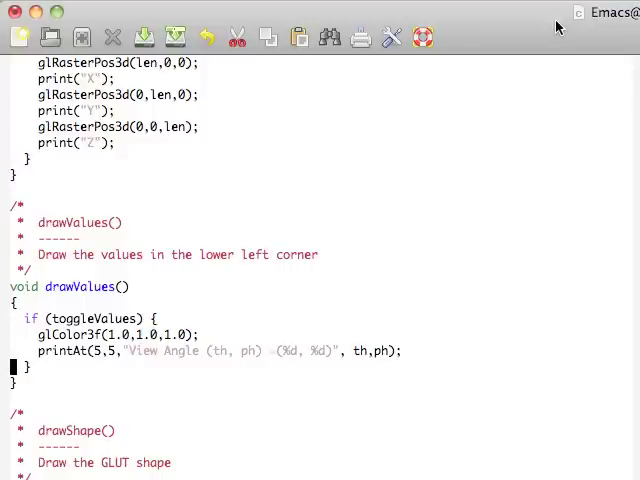
scroll("down", 3)
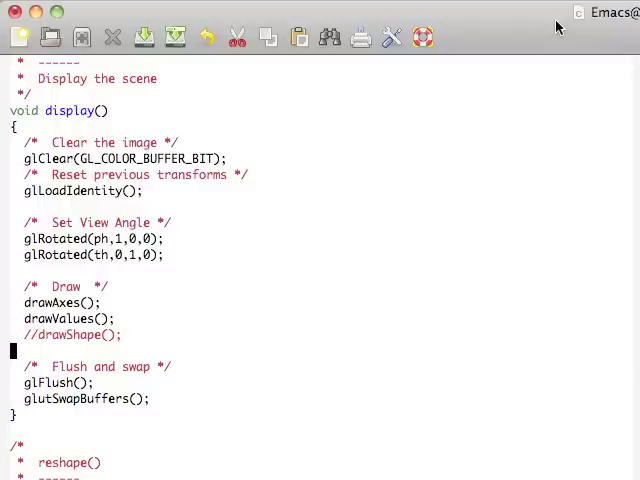
scroll("down", 3)
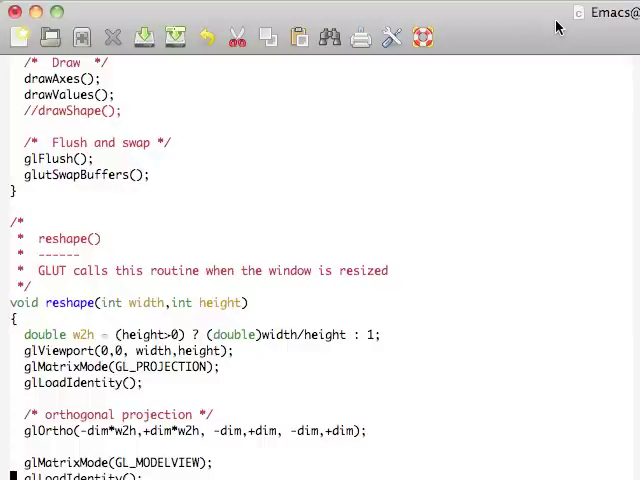
scroll("down", 3)
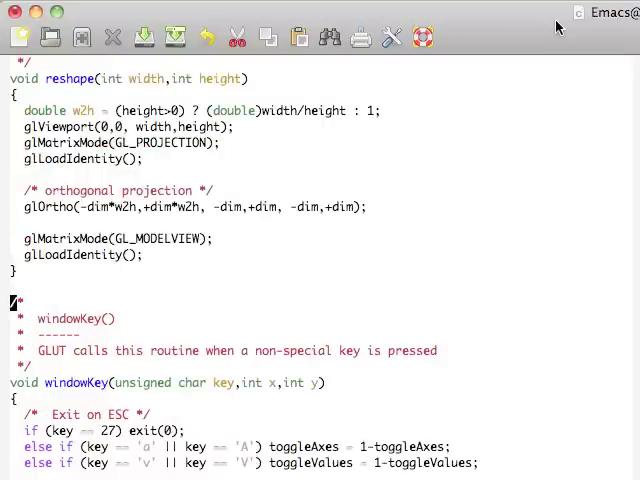
scroll("down", 3)
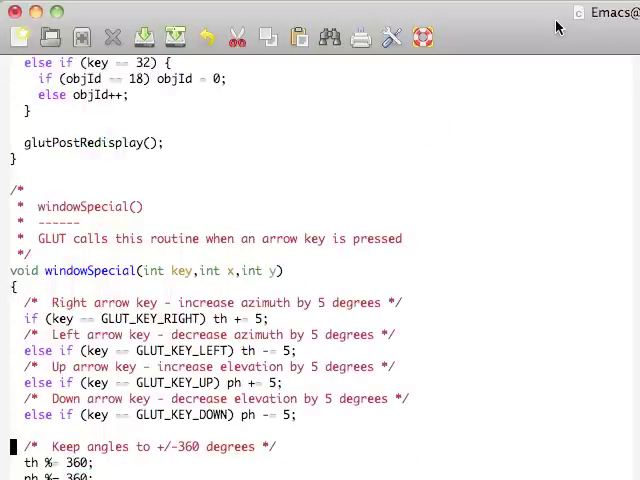
key("down")
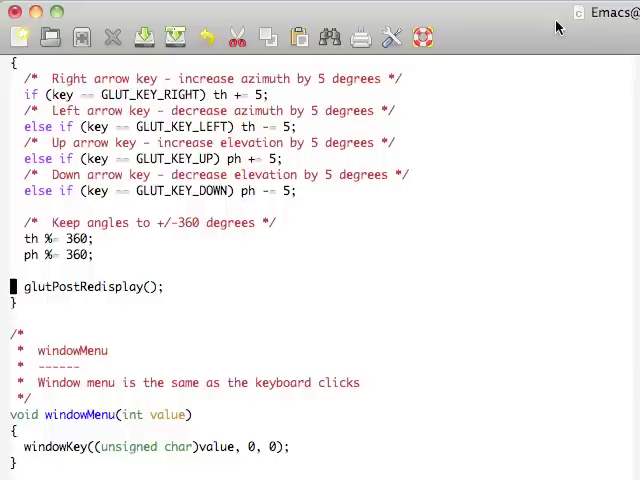
Compile and run, then rotate the view of the yellow wireframe icosahedron over the axes.
scroll("down", 3)
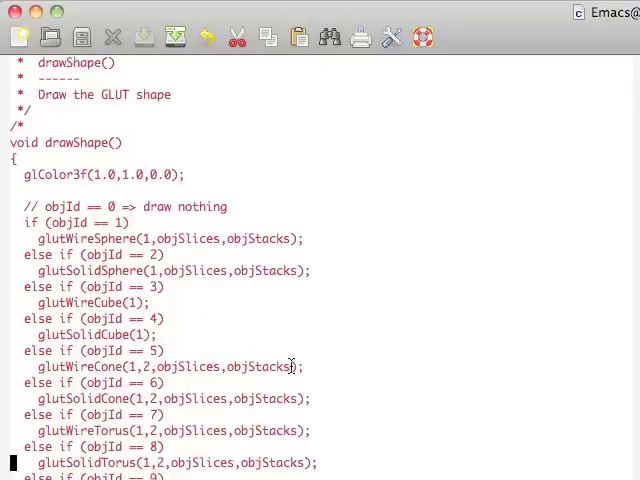
scroll("down", 3)
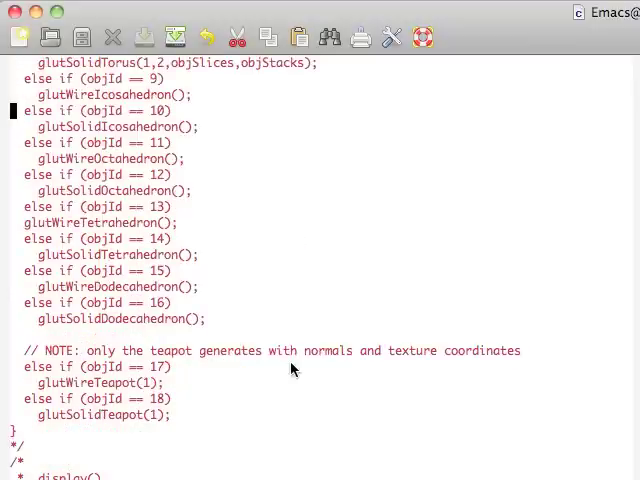
scroll("up", 3)
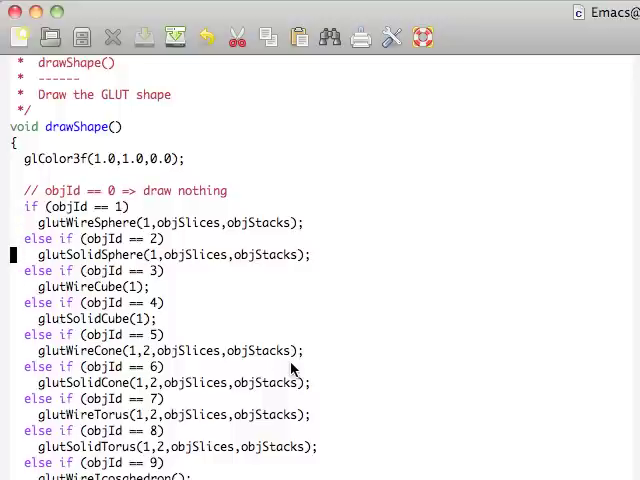
left_click(10, 255)
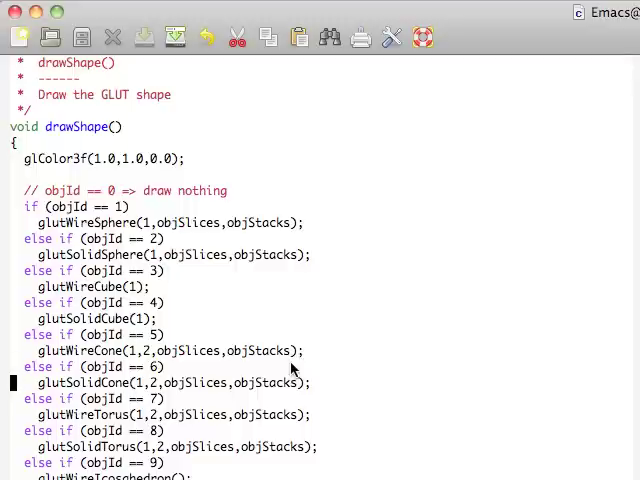
scroll("down", 3)
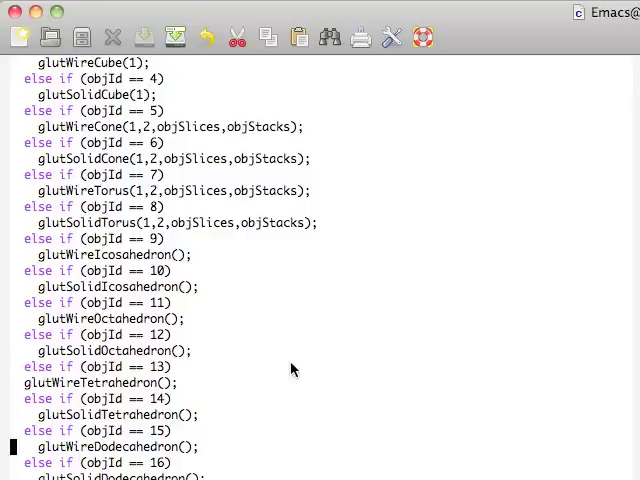
scroll("down", 3)
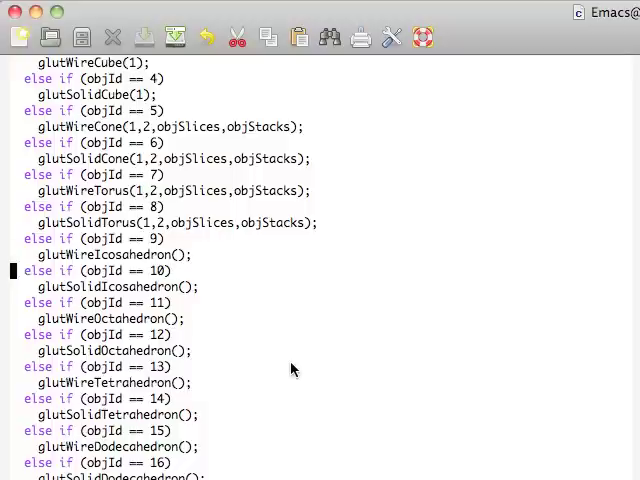
scroll("up", 3)
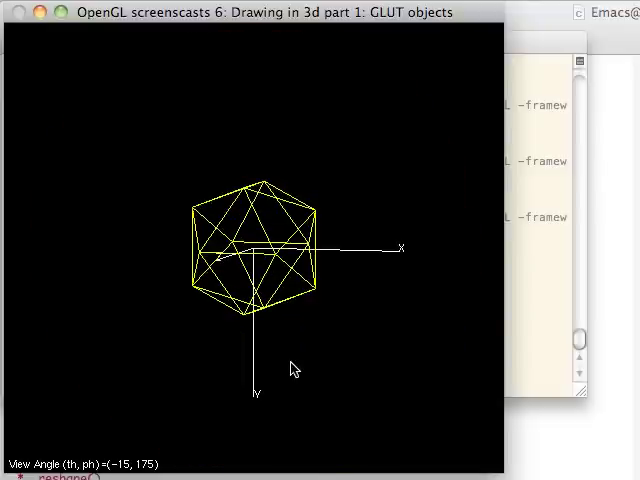
key("Right")
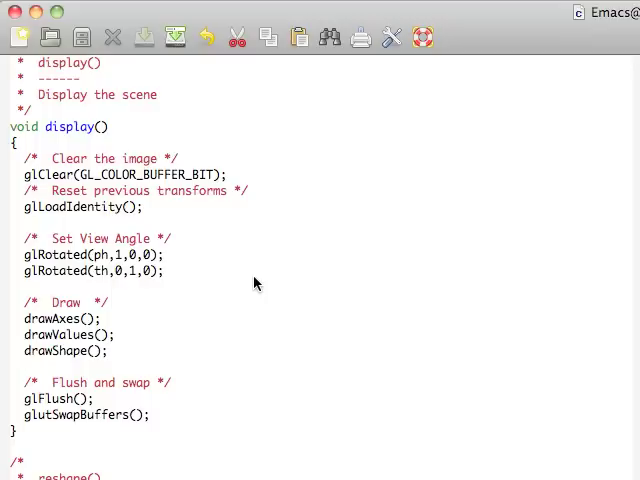
scroll("down", 3)
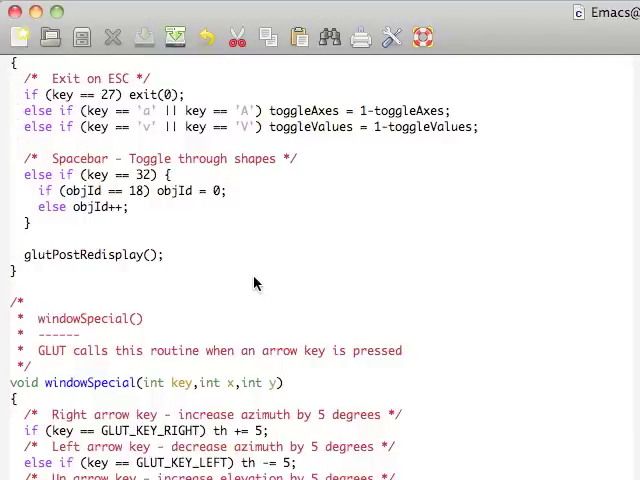
scroll("down", 3)
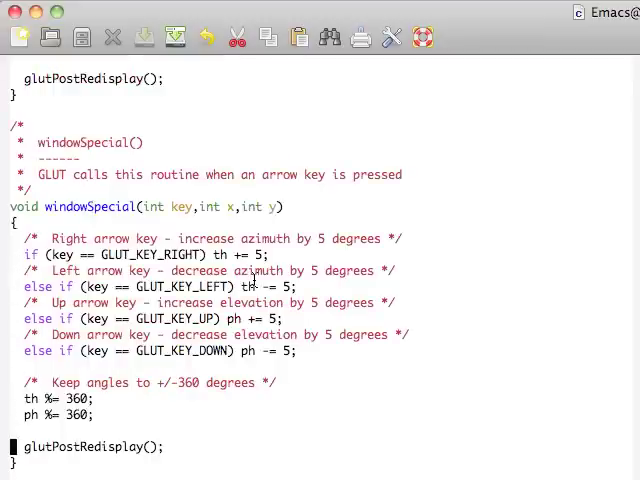
scroll("down", 3)
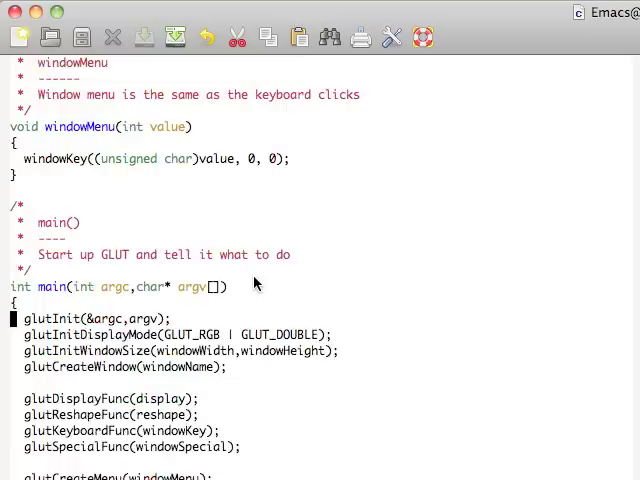
scroll("down", 3)
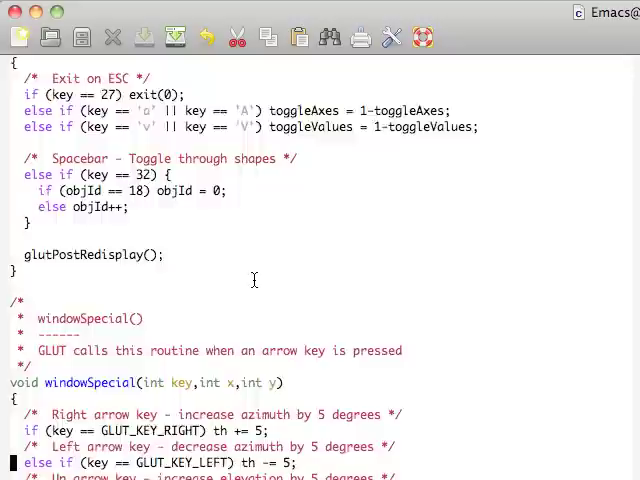